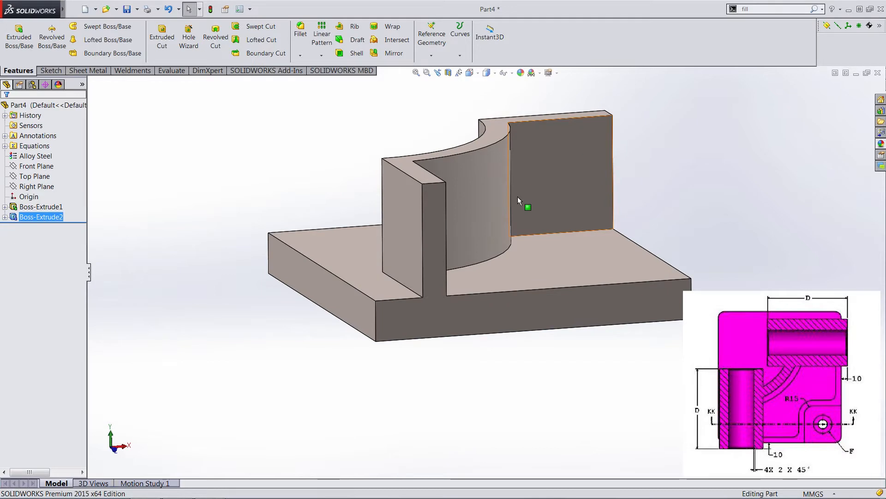
mouse_move(455, 332)
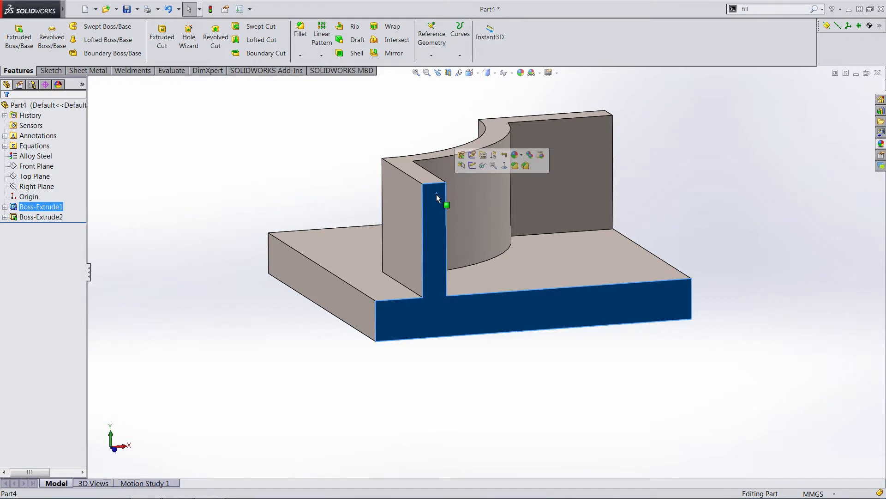
- Create a reference plane offset 10.00 mm from the base and rib front face
left_click(431, 38)
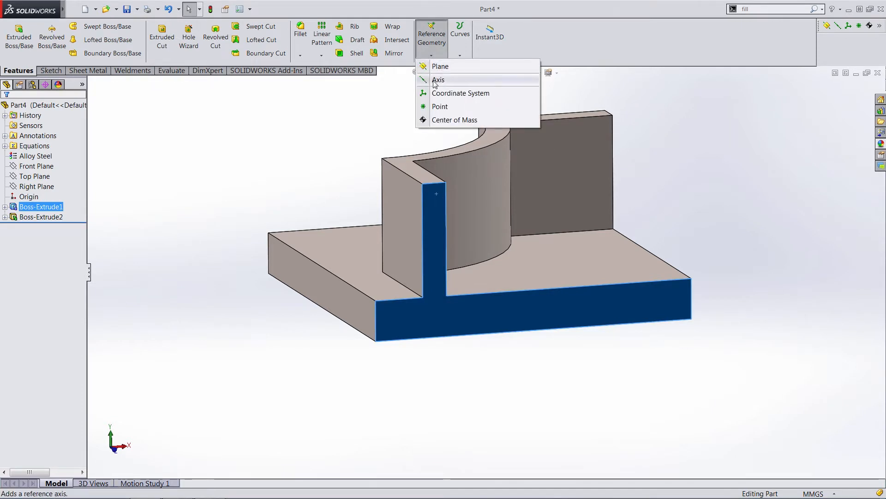
left_click(440, 66)
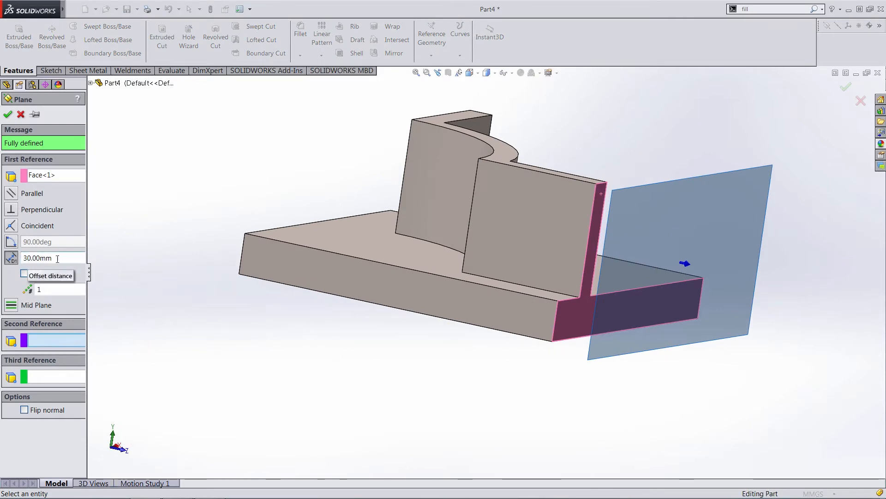
type("10.00mm")
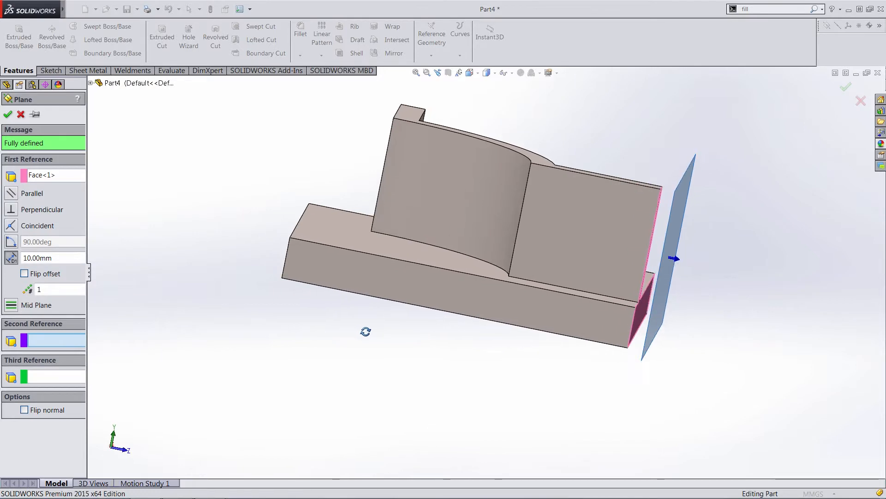
mouse_move(230, 228)
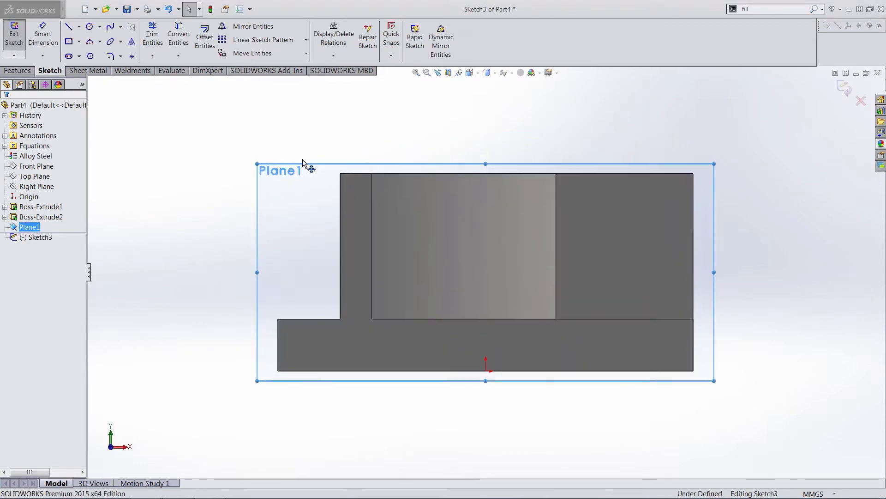
- Sketch concentric circles on Plane1, outer ⌀71 and inner diameter set to =e
left_click(88, 27)
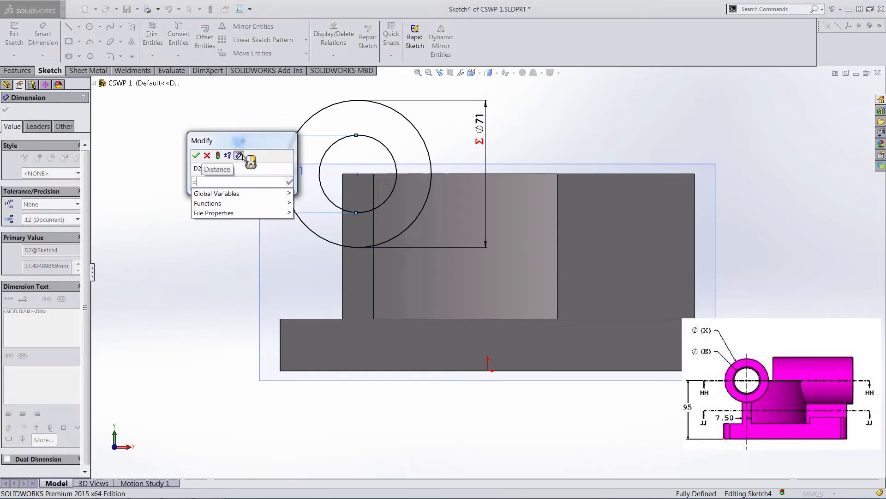
type("e")
type("=")
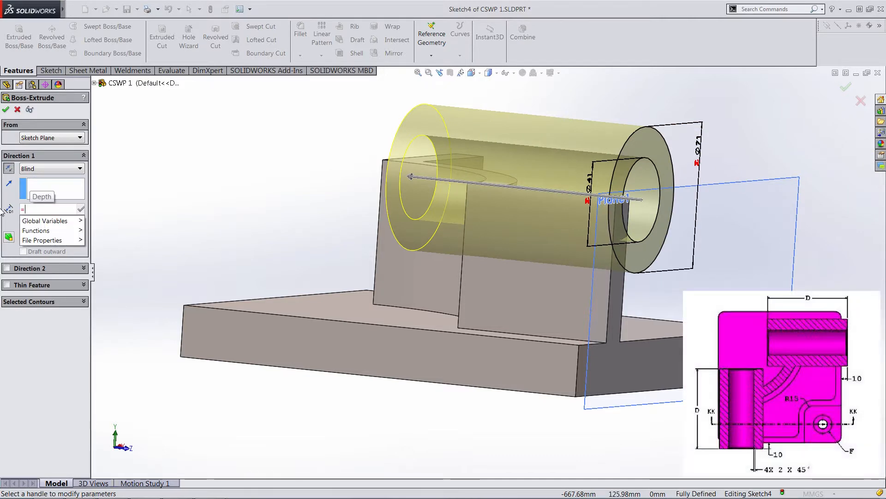
- Extrude the ring sketch with its Blind depth linked to global variable =d
type("d")
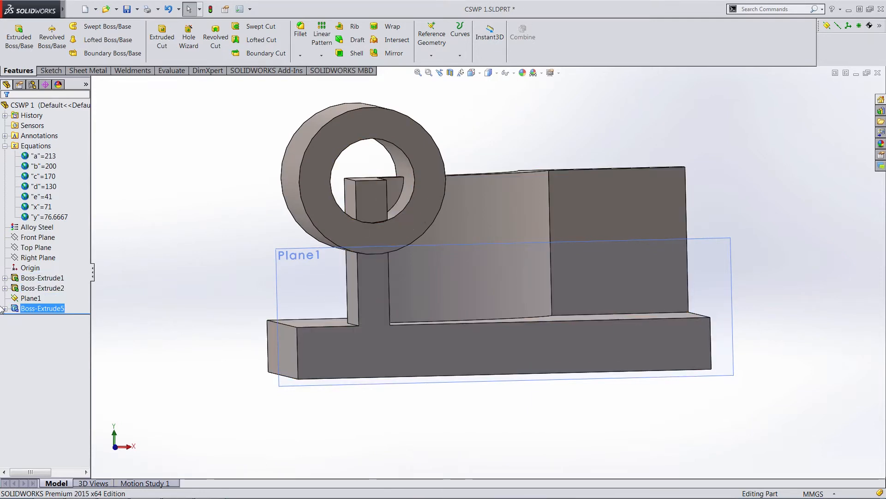
- Cut only Sketch4's inner circle region 130 mm deep, clearing the rib from the bore
left_click(4, 307)
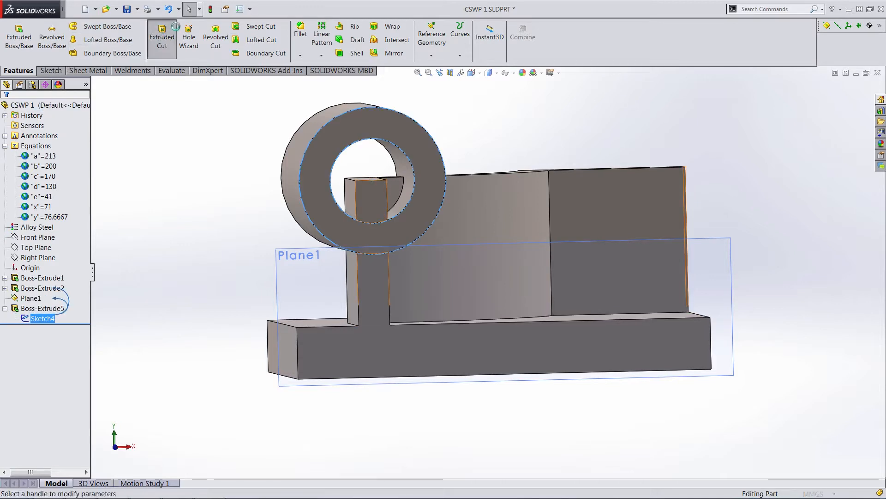
left_click(162, 37)
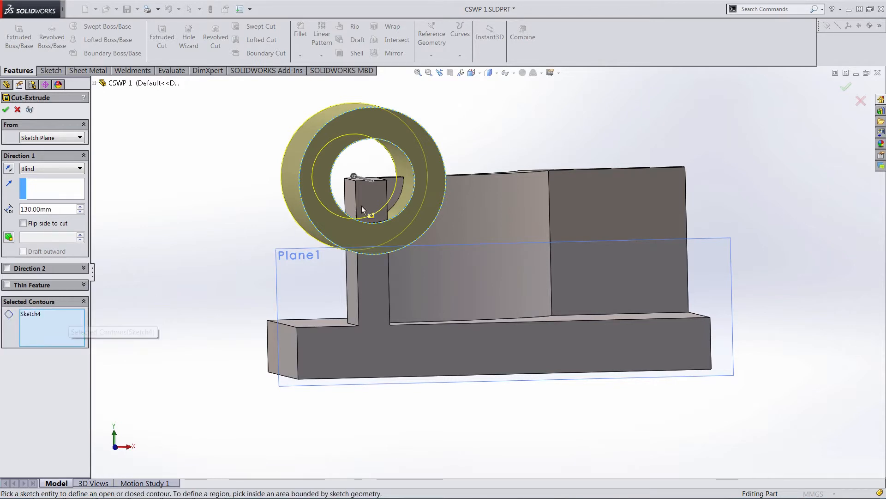
left_click(367, 209)
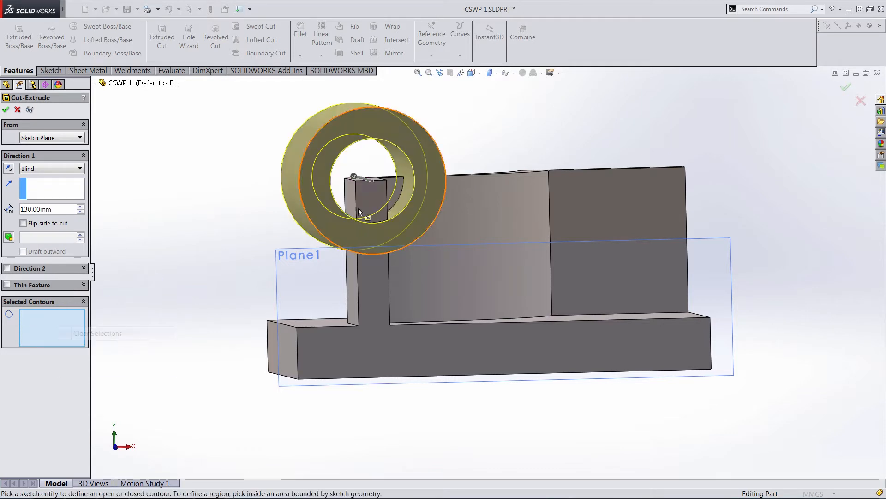
left_click(367, 181)
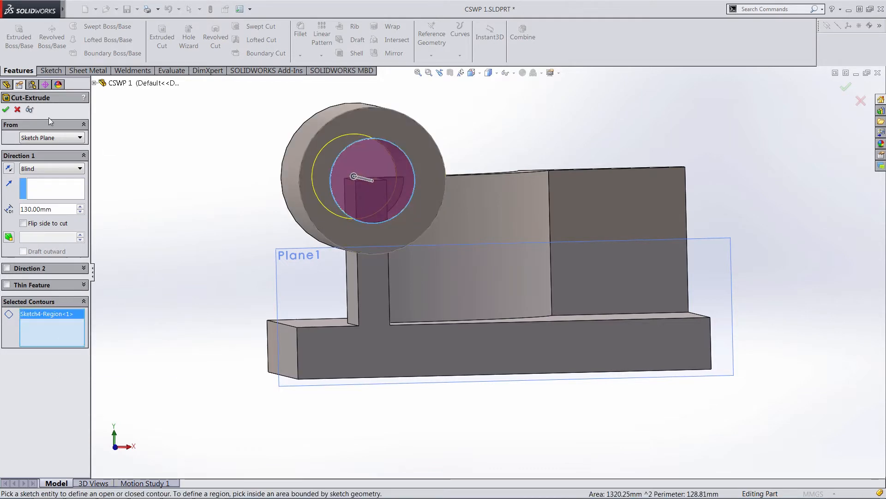
left_click(6, 109)
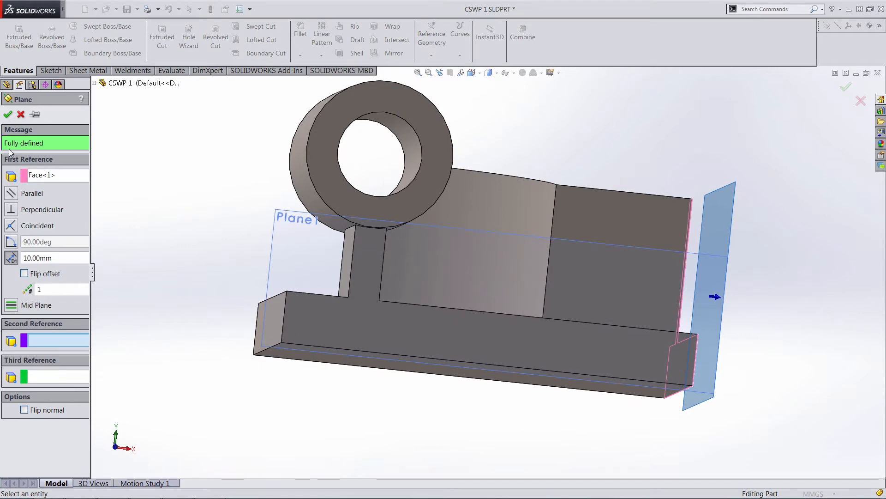
- Confirm Plane2, offset 10 mm from the base's far end face
left_click(7, 114)
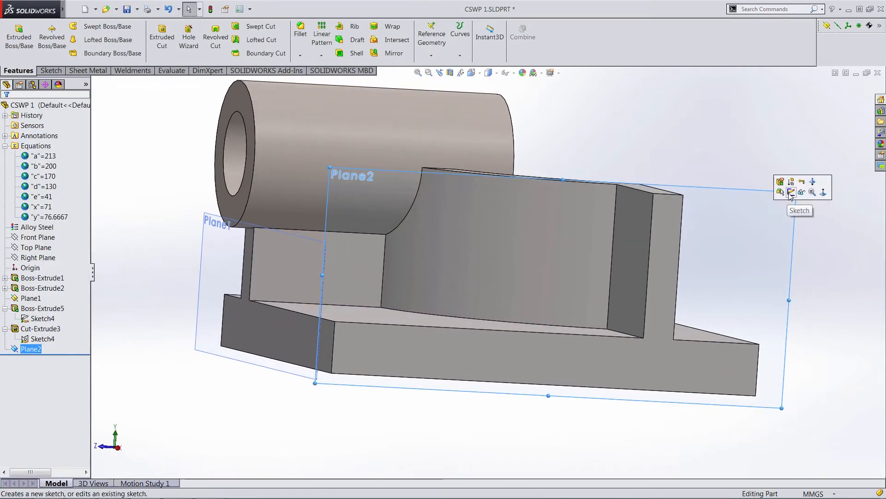
- Draw concentric circles on Plane2, outer diameter =y (⌀76.67) and inner ⌀41
left_click(791, 192)
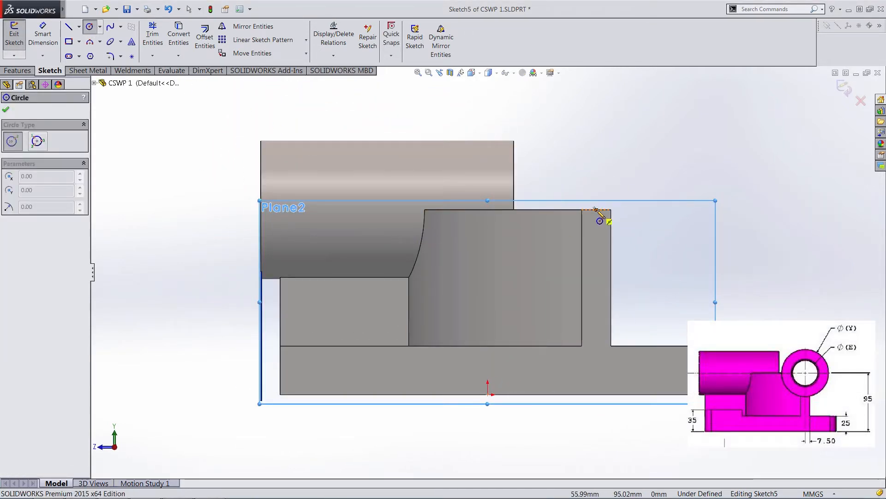
left_click_drag(597, 209, 633, 210)
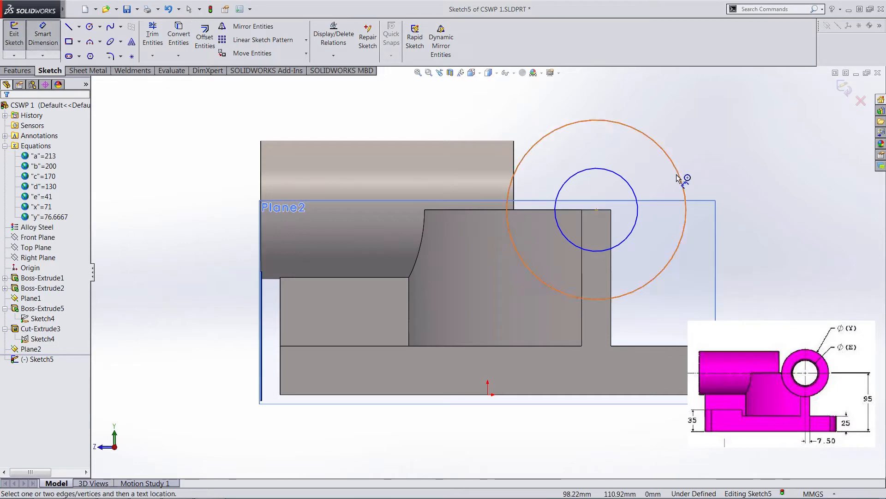
left_click(685, 178)
type("=y")
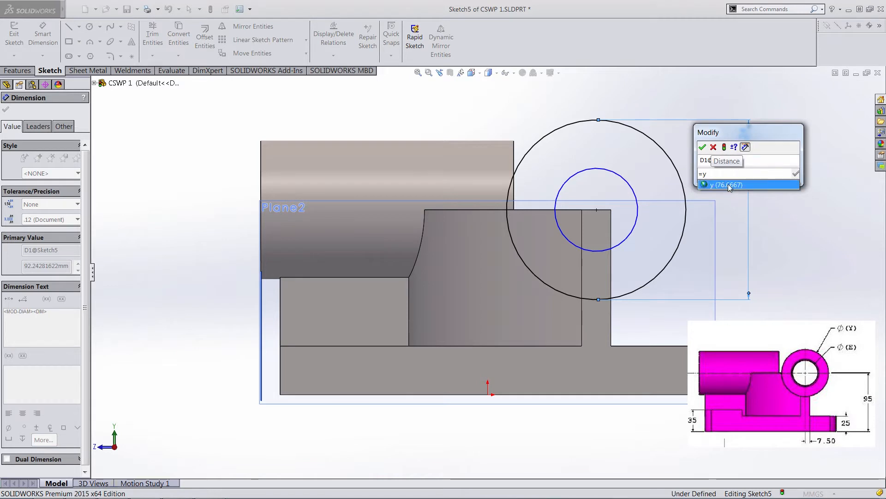
left_click(703, 147)
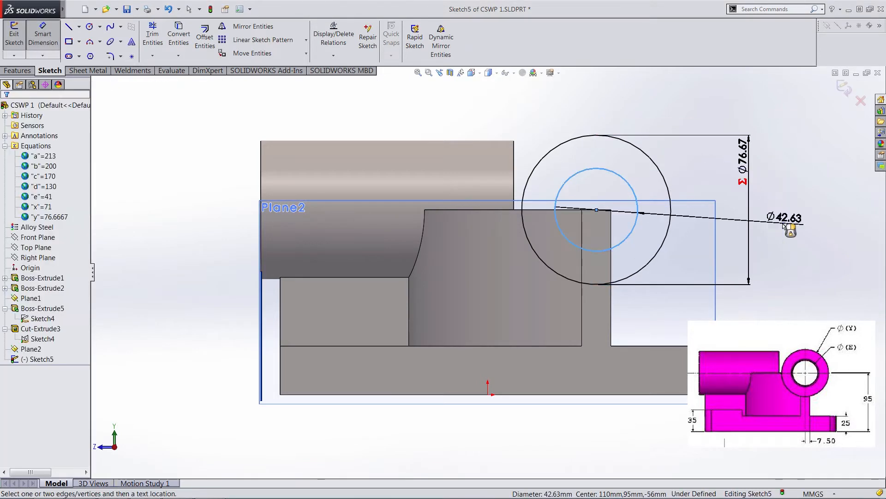
left_click(783, 218)
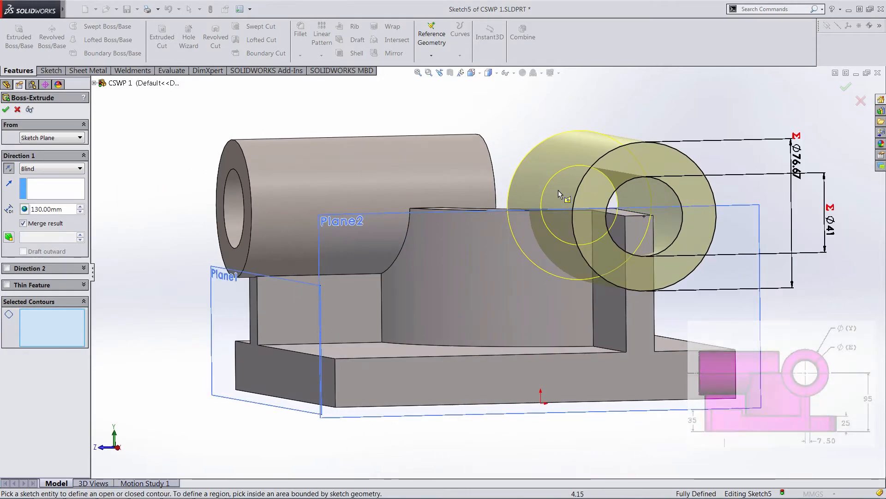
- Accept the 130 mm Blind boss extrusion of Sketch5 with Merge result
left_click(615, 192)
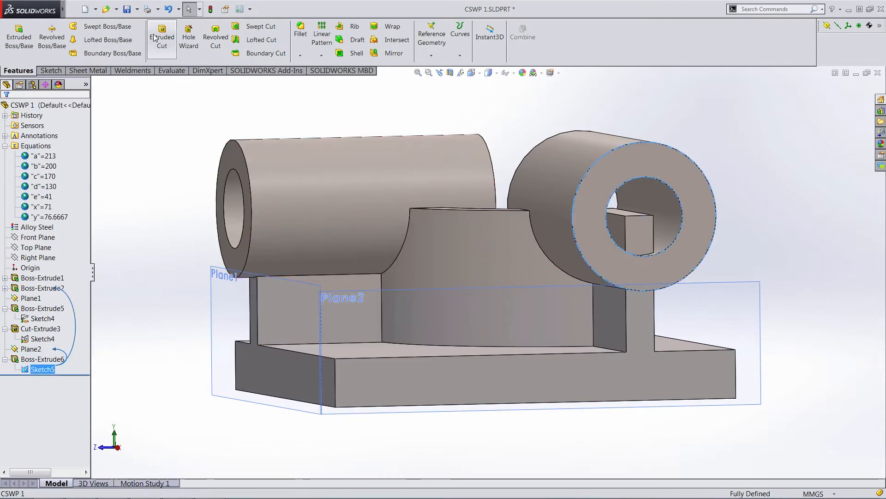
- Cut Sketch5's inner circle region 130 mm deep as Cut-Extrude4
left_click(162, 37)
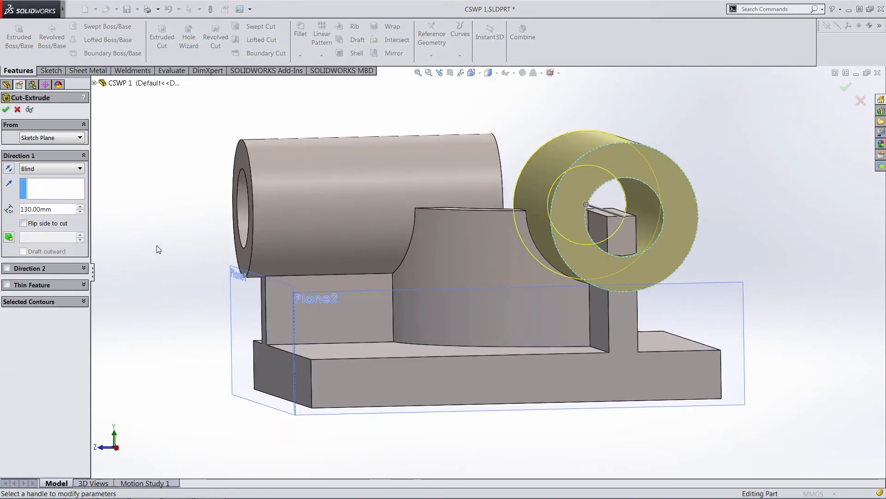
left_click(616, 220)
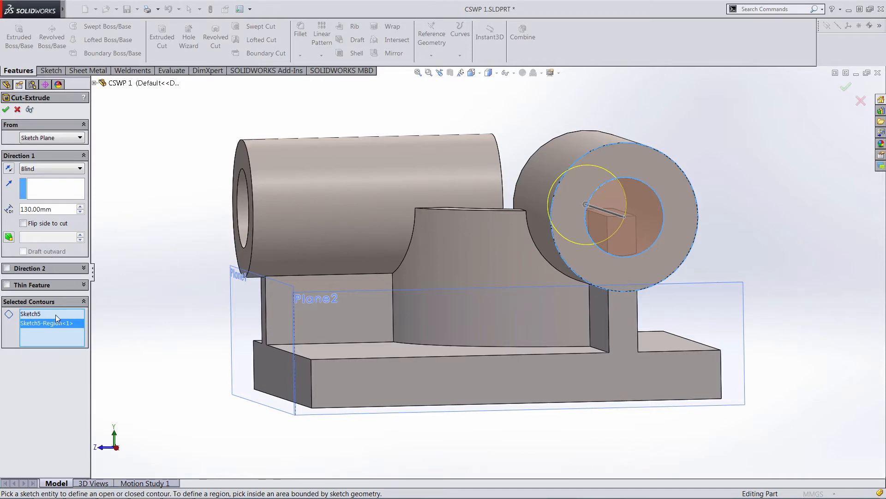
left_click(5, 109)
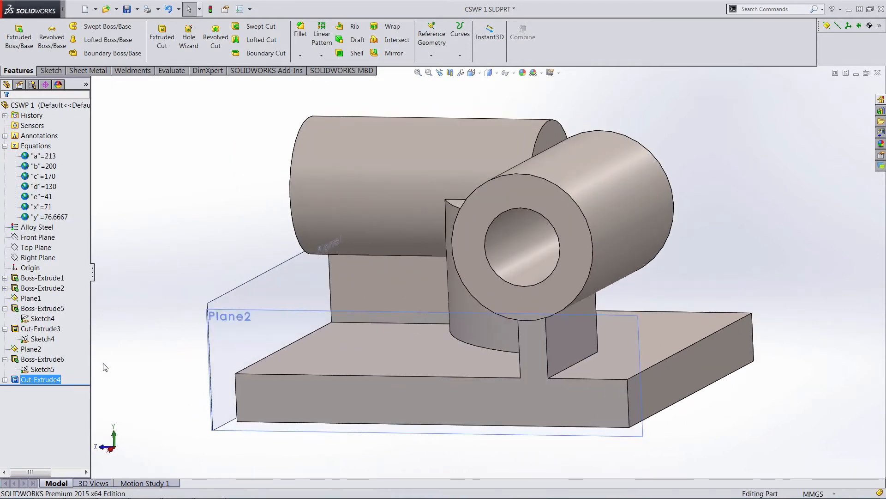
left_click(5, 380)
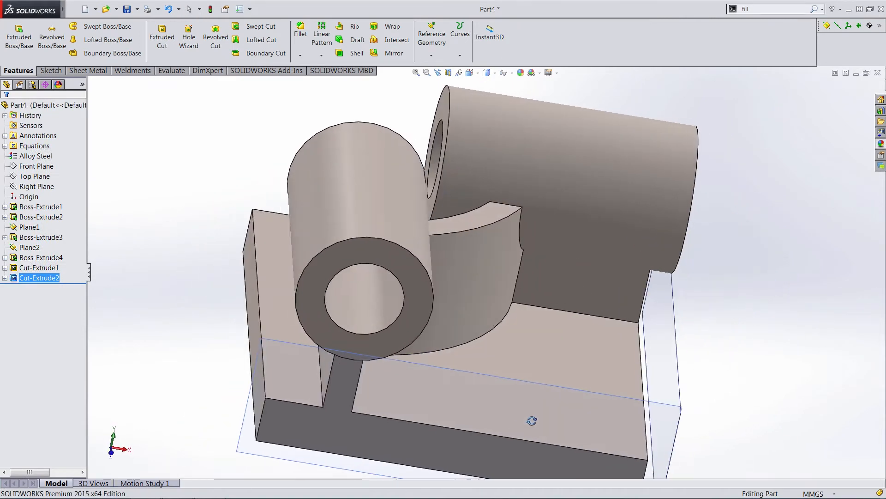
- Sketch a corner rectangle on Part4's base top face, dimensioned 60 with equal sides
right_click(40, 206)
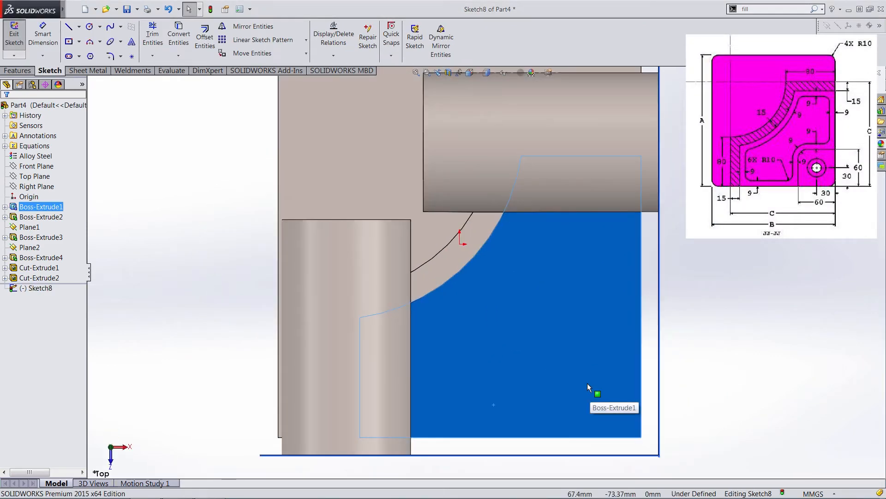
left_click(68, 41)
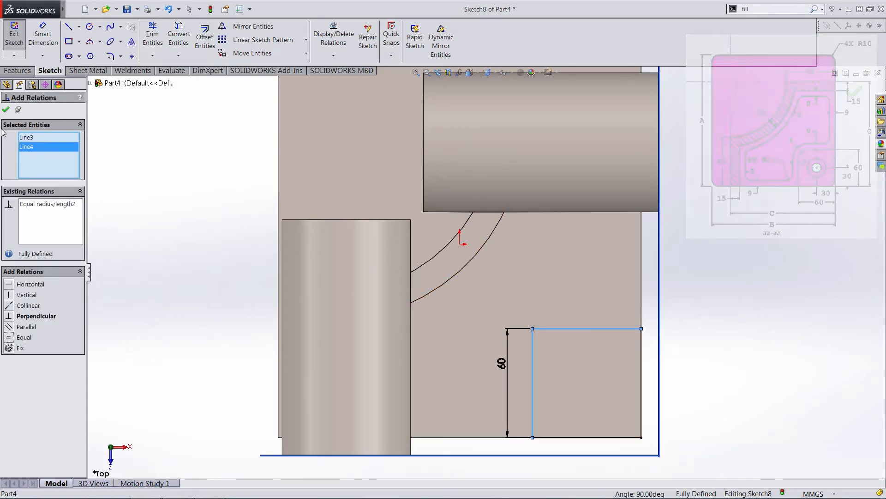
left_click(17, 70)
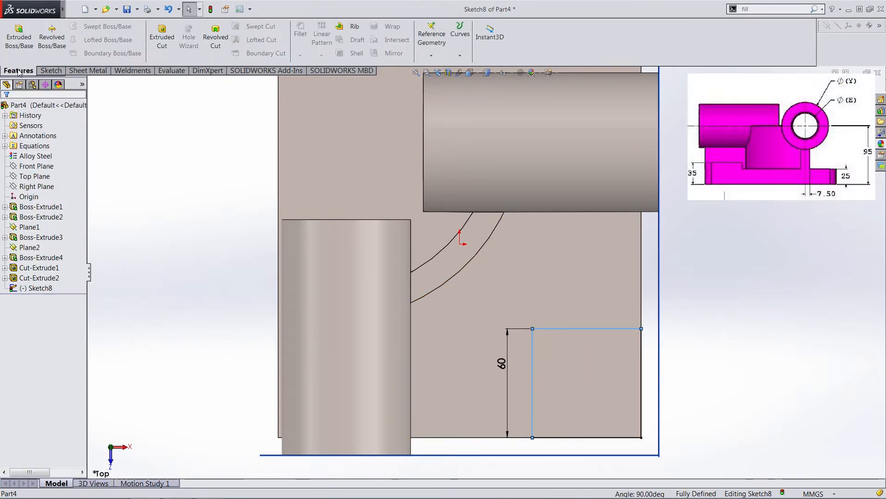
- Extrude the 60 mm corner square 10 mm Blind, merged into the base plate
left_click(18, 37)
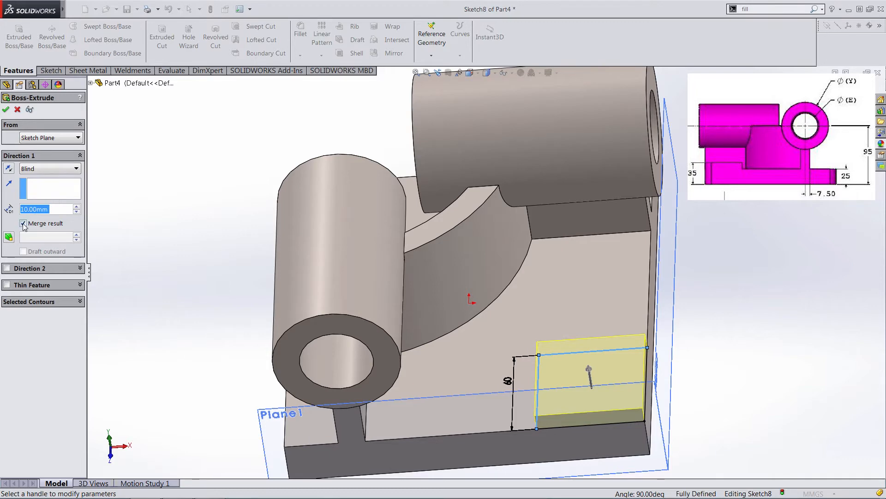
left_click(5, 110)
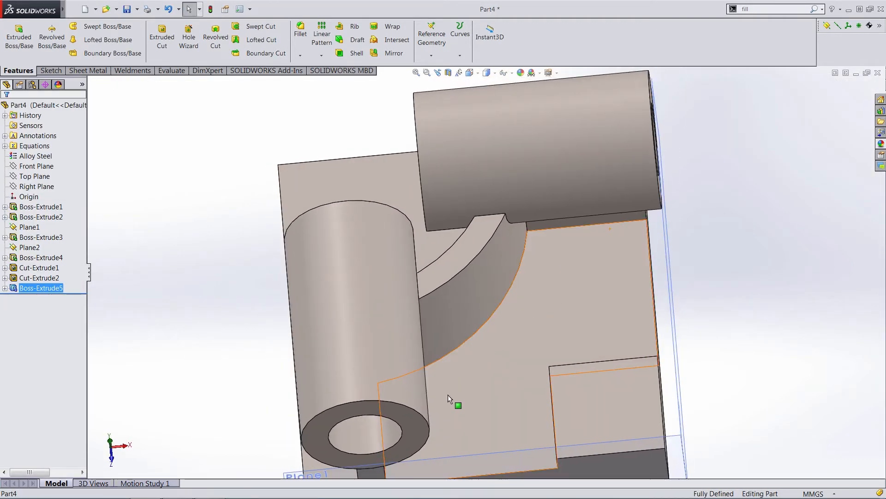
mouse_move(551, 438)
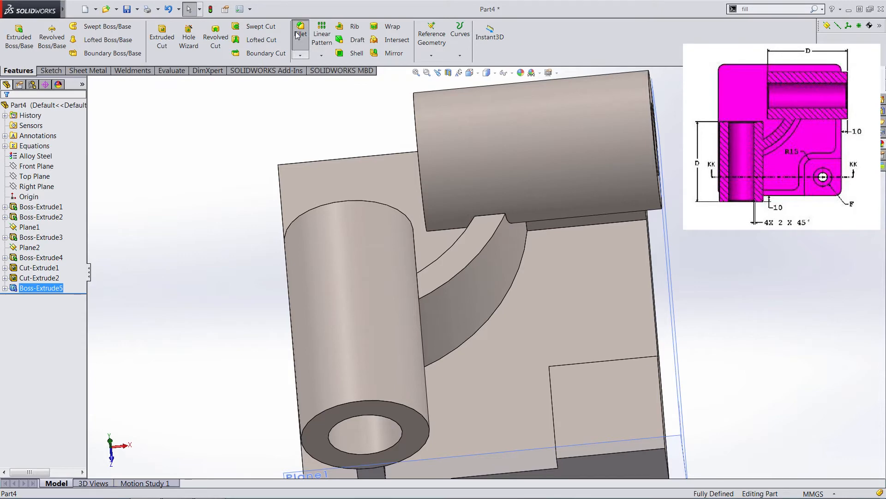
- Fillet the corner block's inner vertical edge with a 10 mm radius
left_click(300, 33)
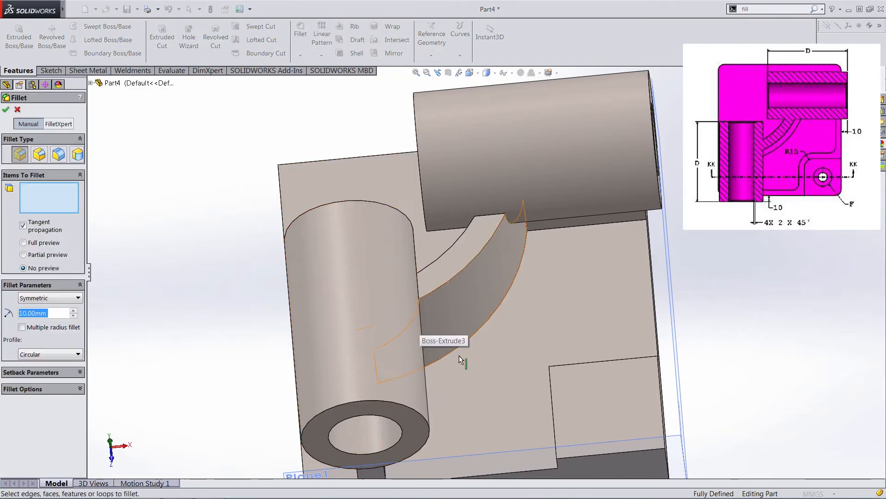
left_click_drag(464, 362, 557, 385)
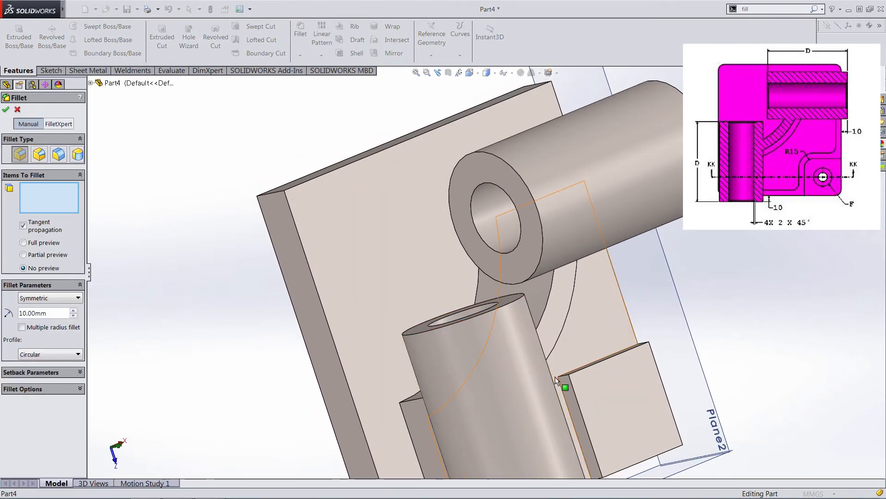
left_click(566, 387)
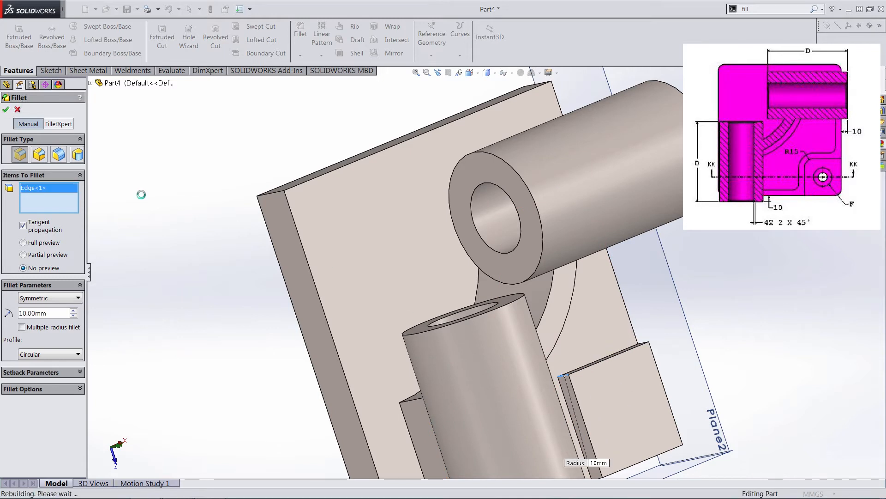
left_click(6, 109)
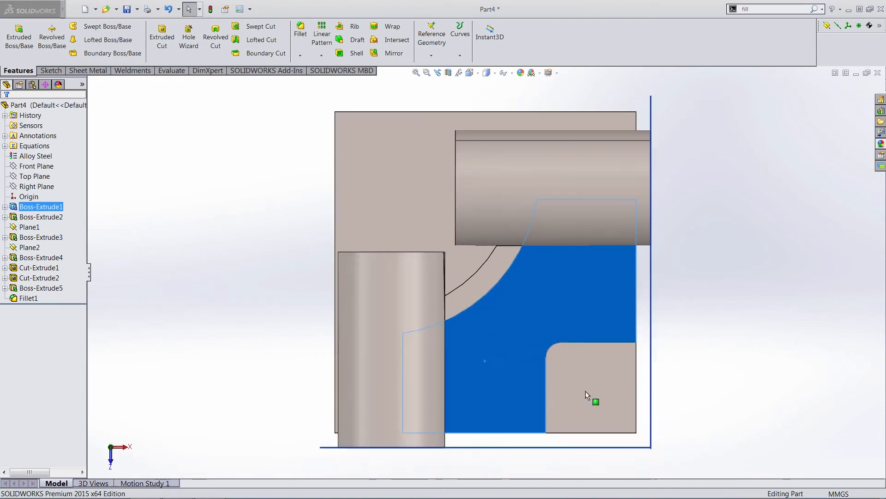
- Sketch on the base plate face and offset its outline 9 mm inward
right_click(595, 401)
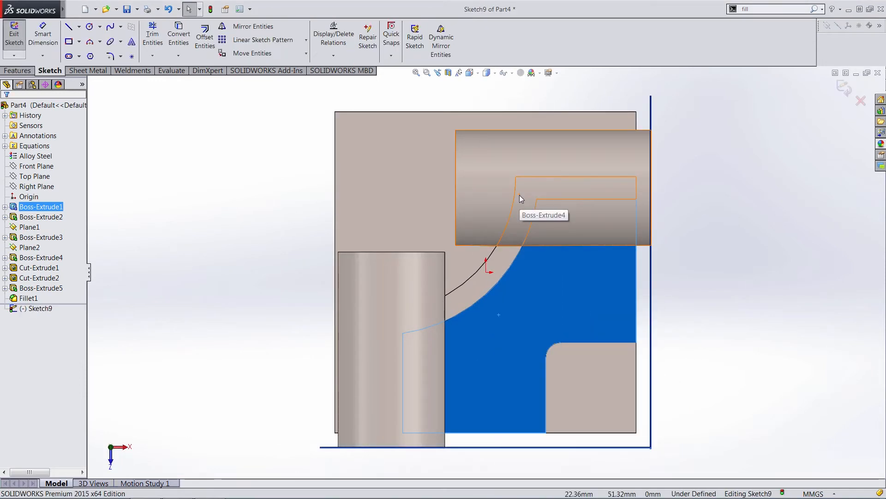
left_click(204, 35)
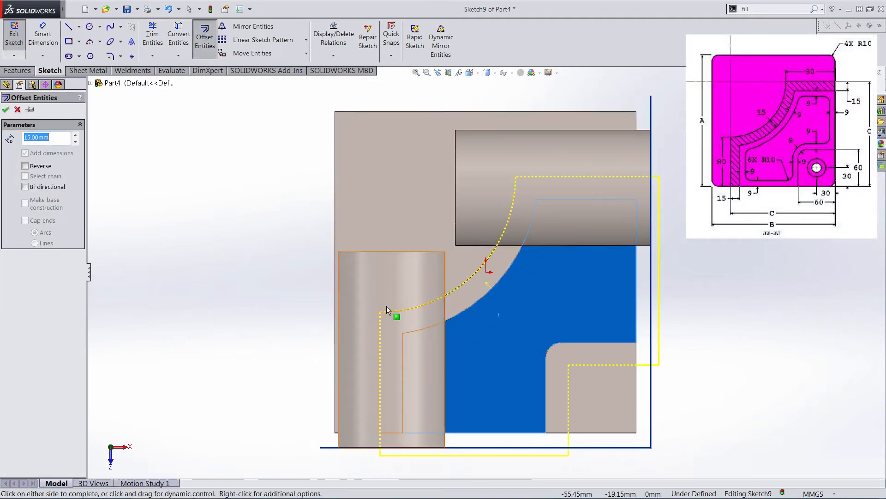
left_click(25, 166)
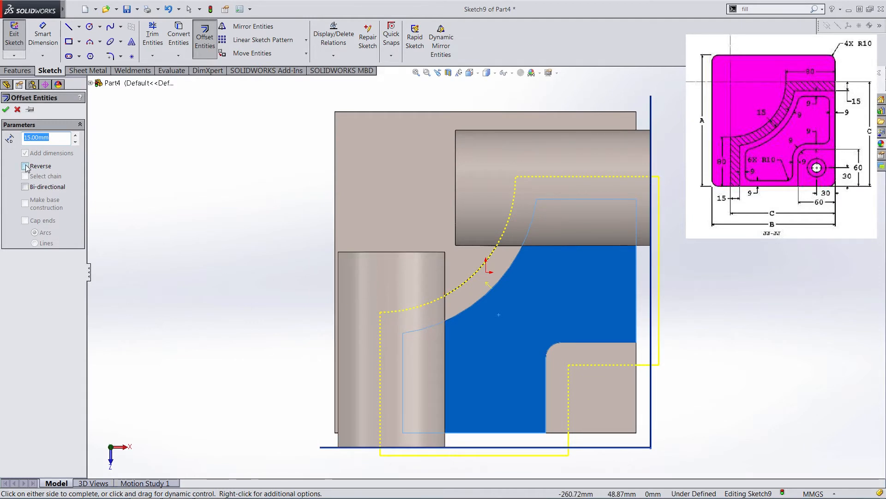
left_click(25, 166)
type("9")
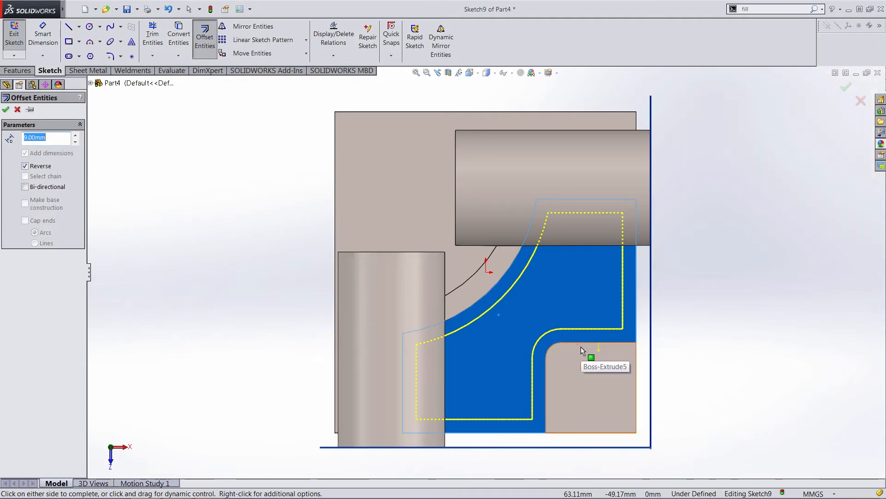
mouse_move(563, 331)
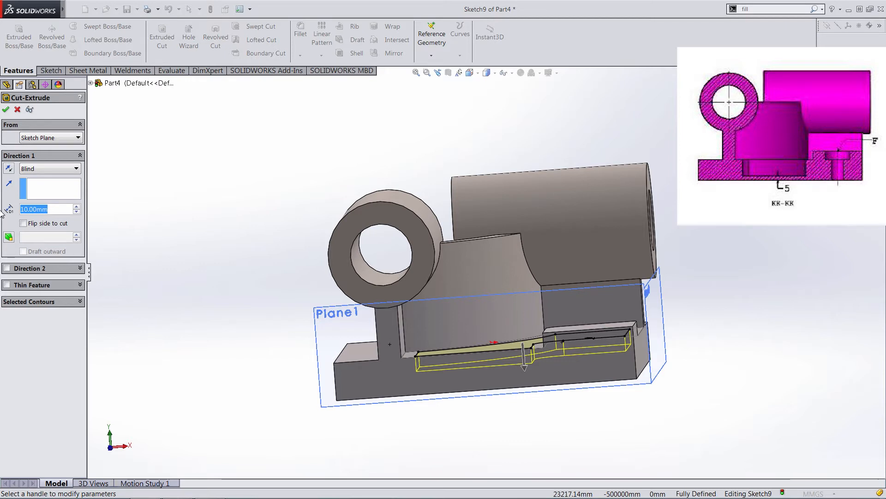
- Extrude-cut the offset loop into the base plate with a blind depth of =25-5 (20 mm)
type("20")
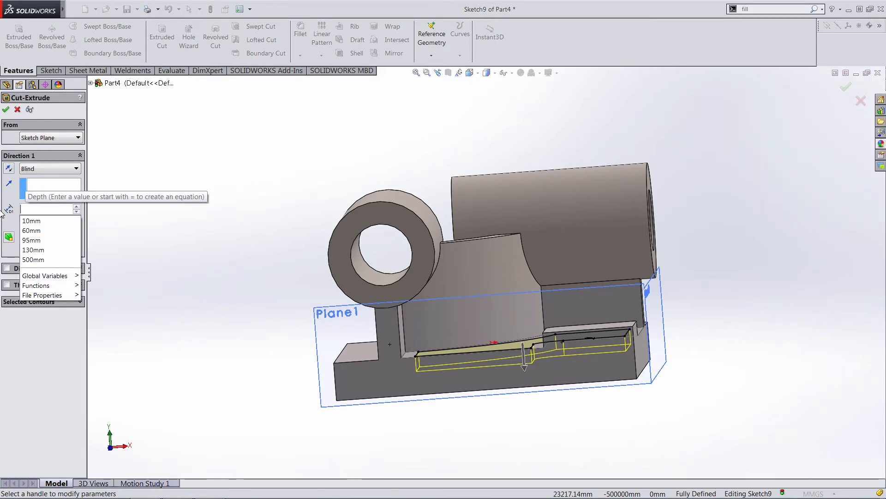
type("=25-5")
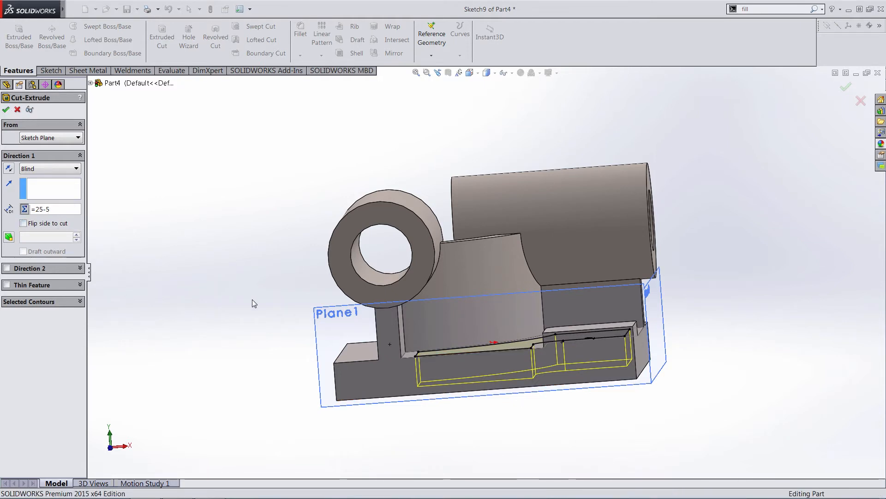
left_click(6, 109)
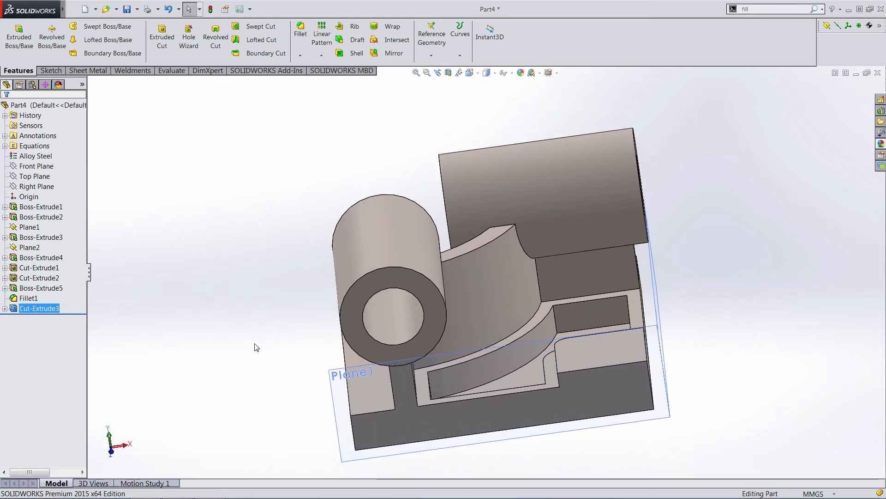
- Apply a constant-radius 10 mm fillet to the pocket corner edges connected to the start face
left_click(300, 30)
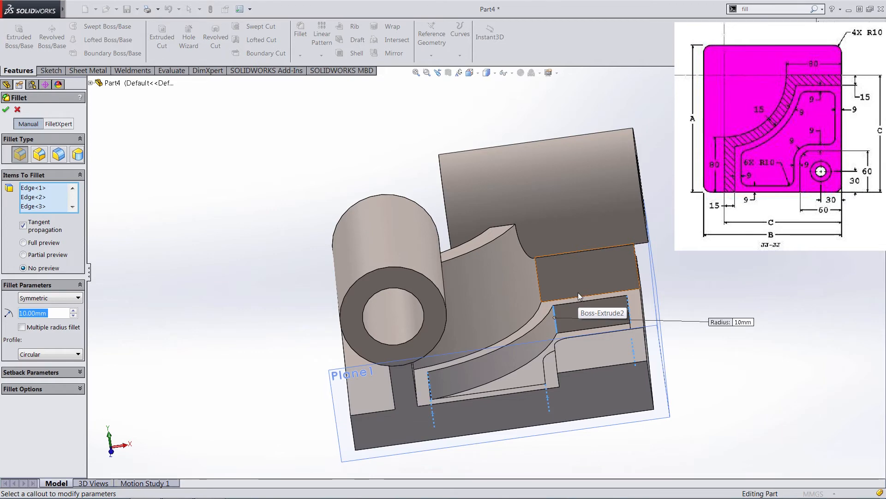
mouse_move(653, 388)
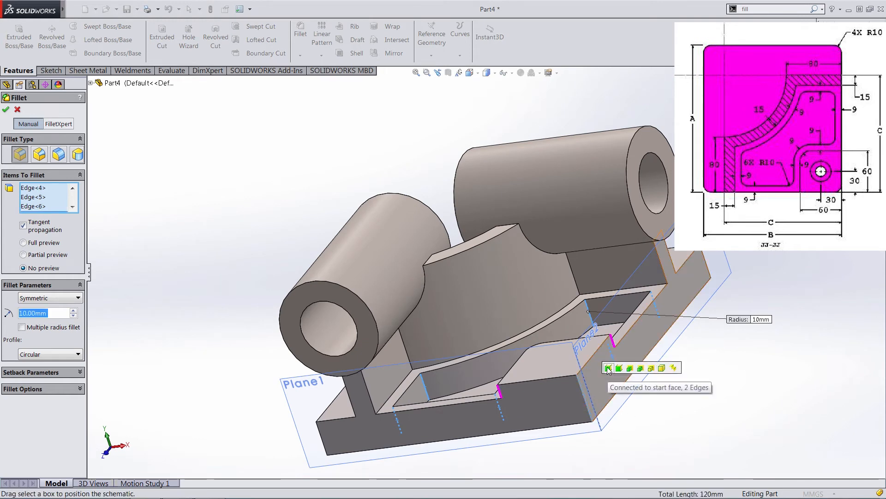
left_click(620, 368)
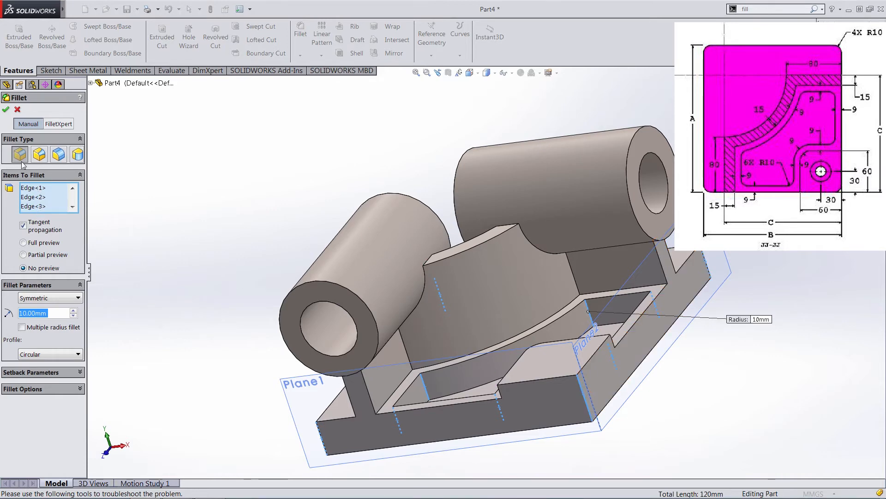
left_click(5, 109)
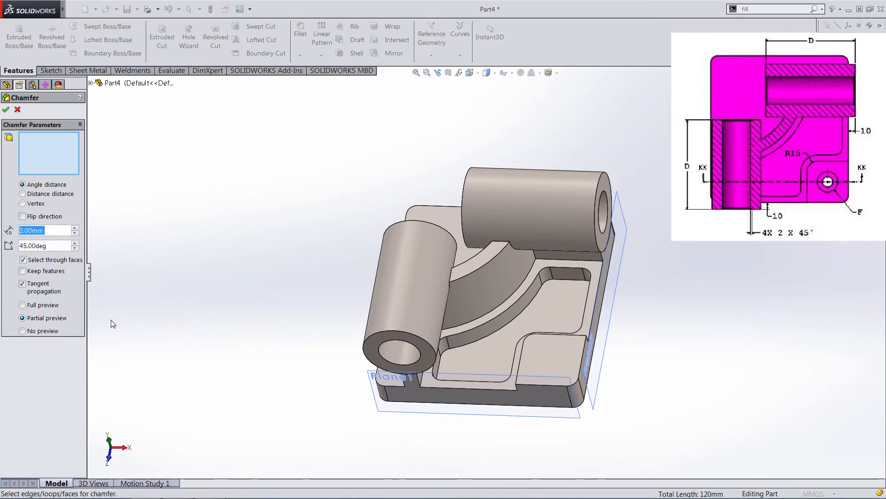
- Chamfer the bore edges on both cylinder ends at 2 mm × 45°
left_click(396, 354)
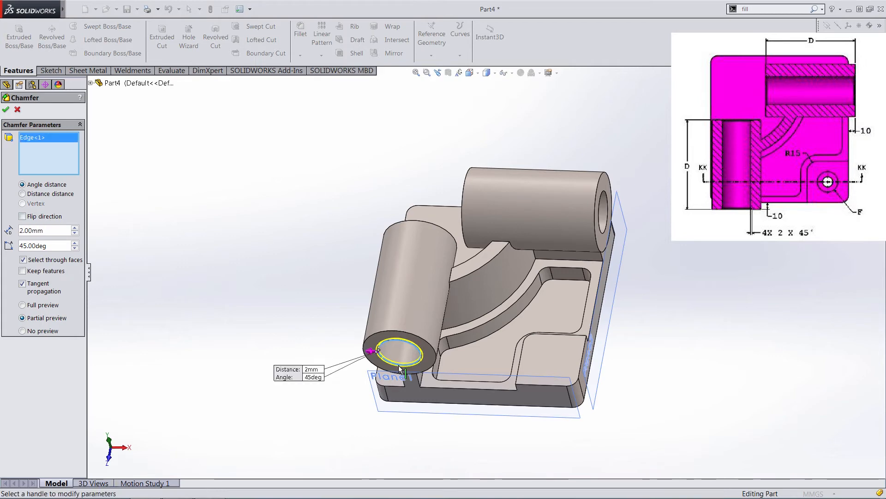
left_click(602, 207)
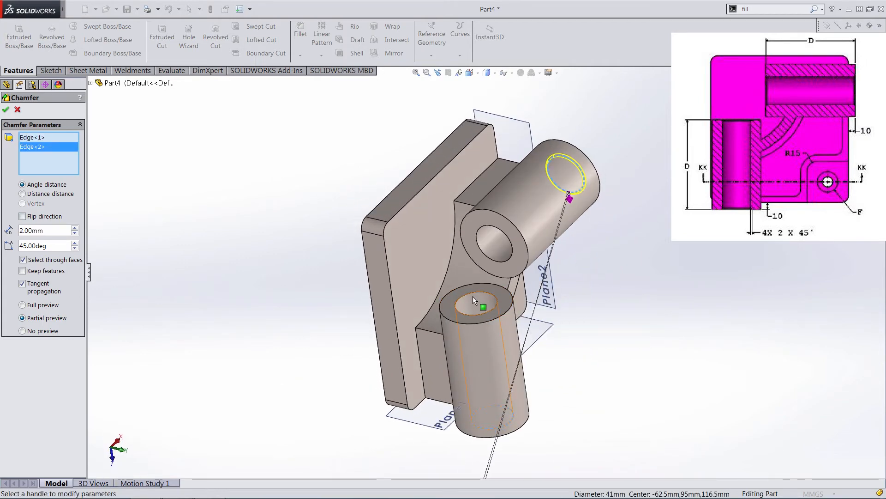
left_click(477, 297)
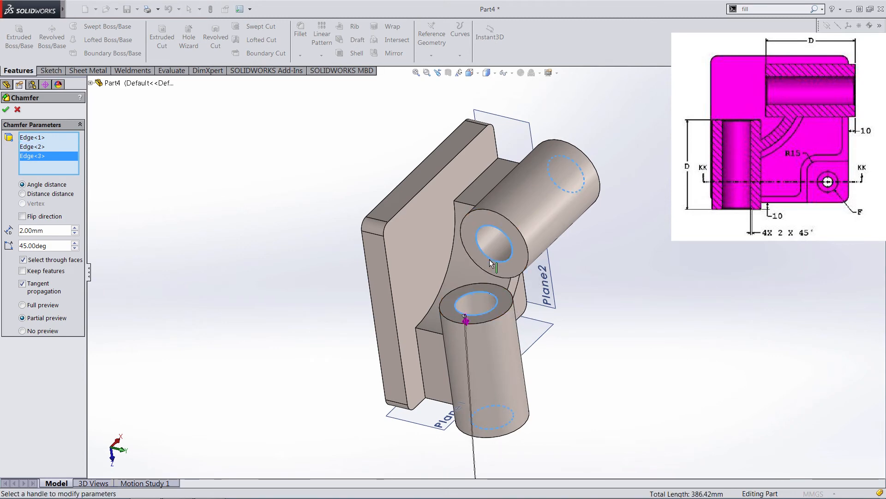
left_click(5, 109)
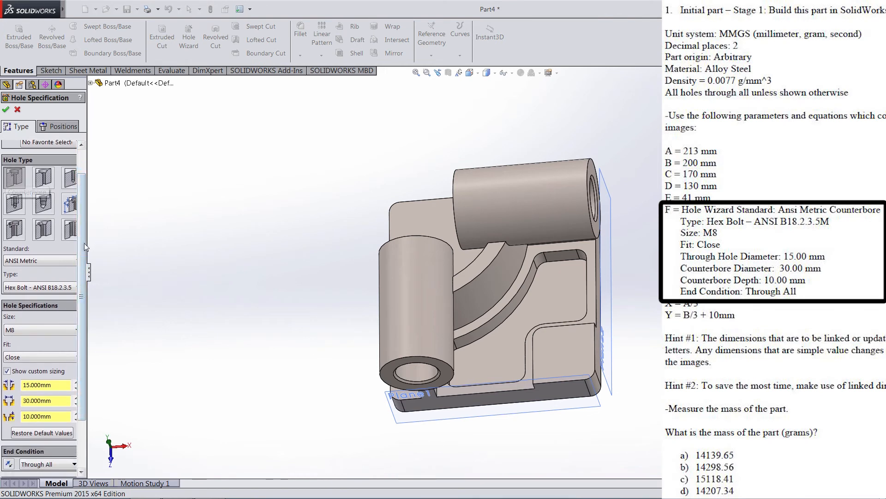
- Set up an ANSI Metric M8 close counterbore with custom sizes 15/30/10 mm, through all
left_click(38, 287)
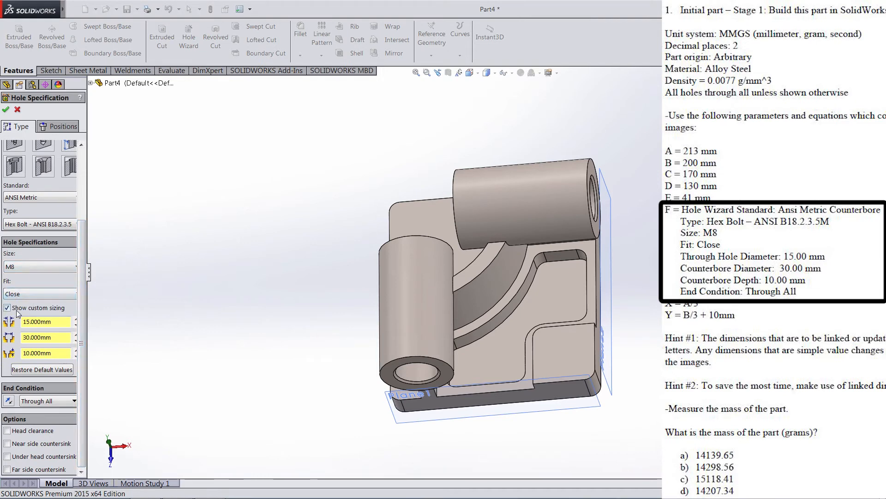
left_click(6, 308)
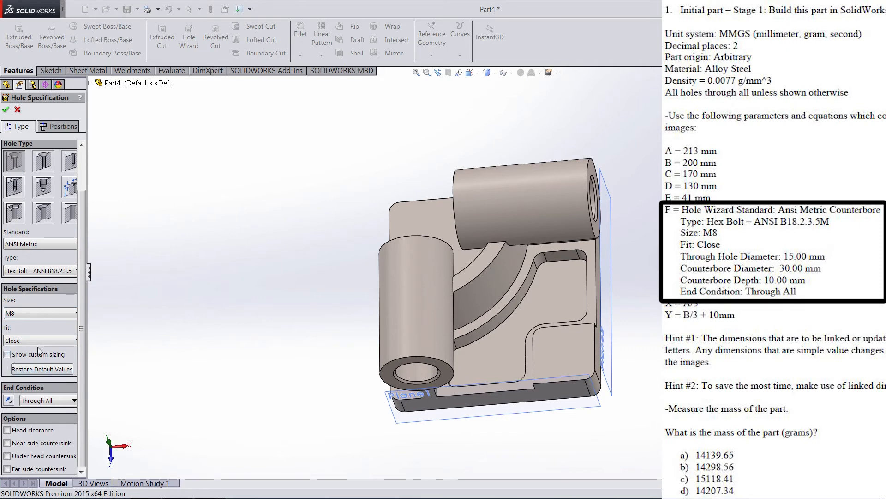
left_click(7, 354)
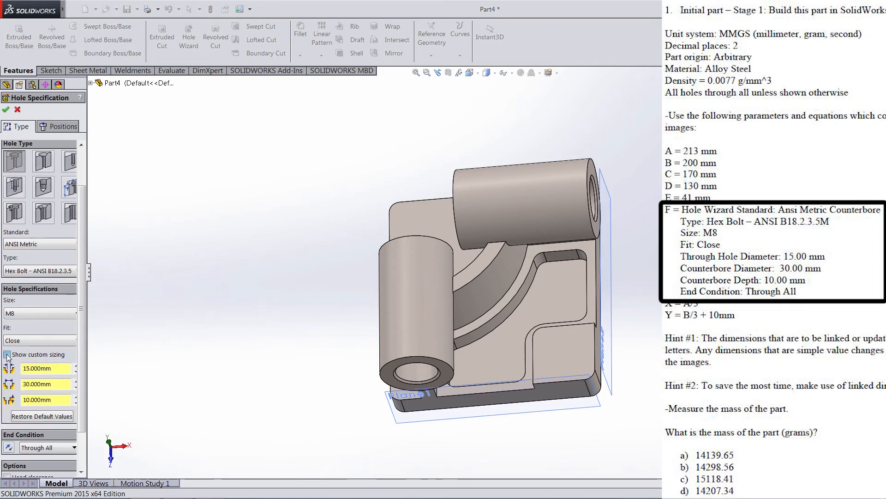
scroll("down", 3)
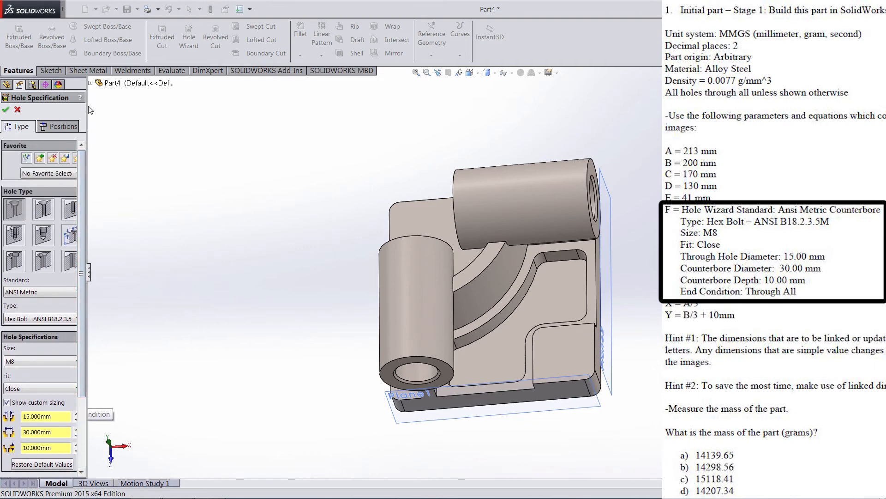
- Place the hole on the corner pad and dimension its centre from the pad's outer edges
left_click(63, 126)
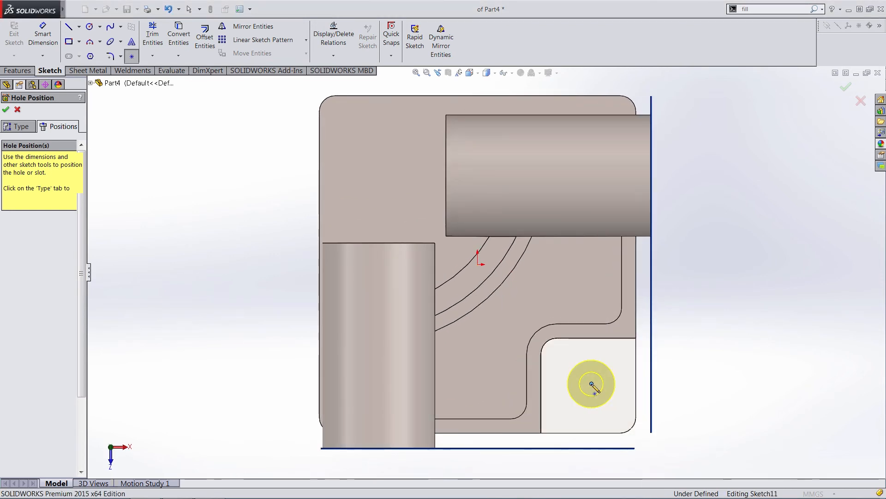
right_click(592, 385)
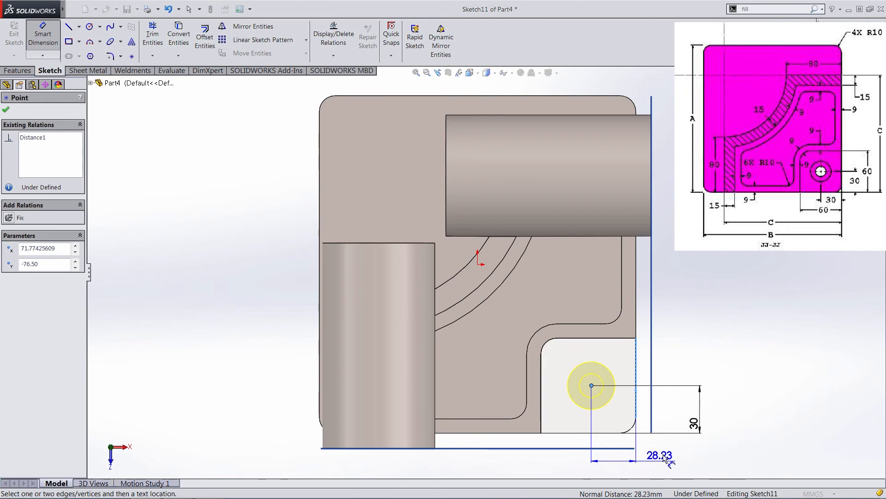
left_click(658, 455)
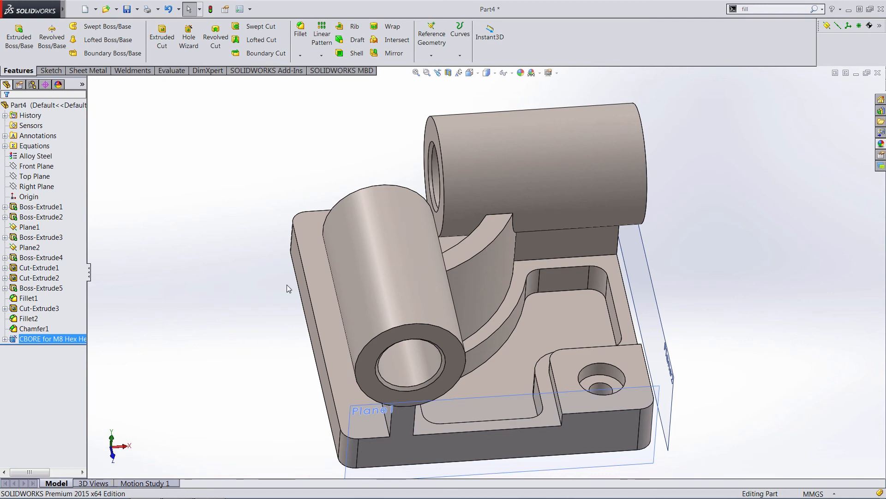
mouse_move(284, 282)
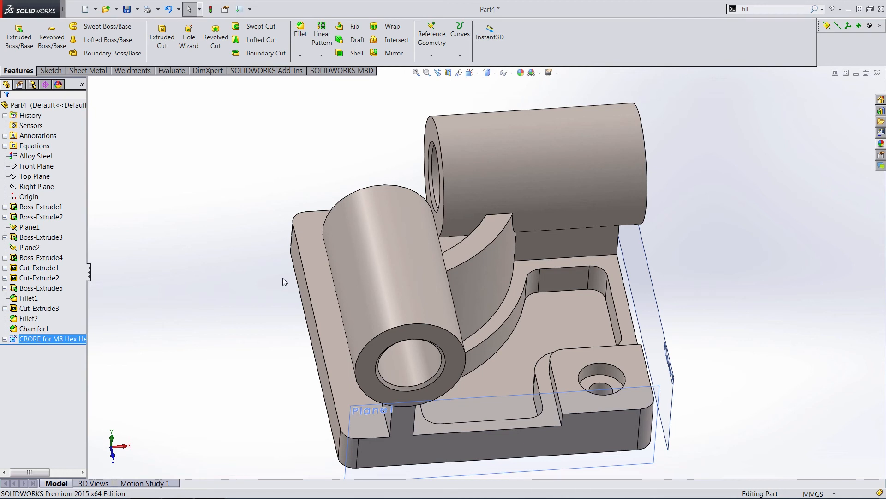
- Go to the Evaluate tab and launch Mass Properties
left_click(171, 70)
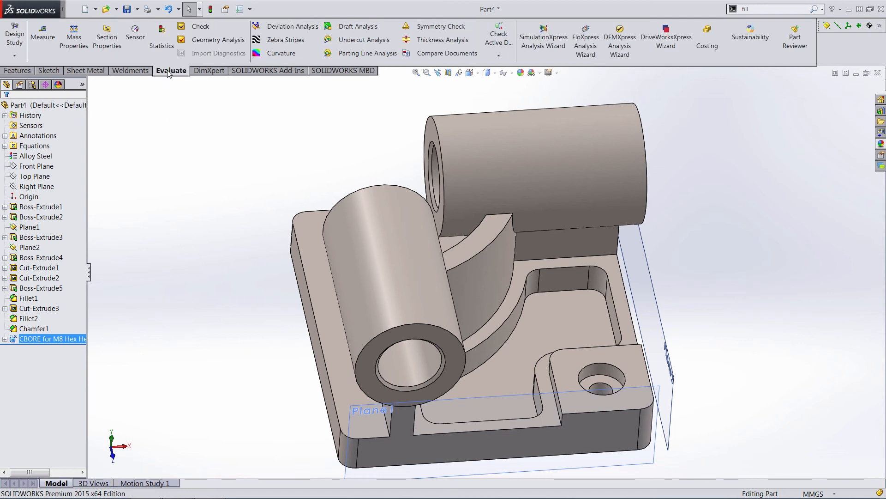
mouse_move(74, 35)
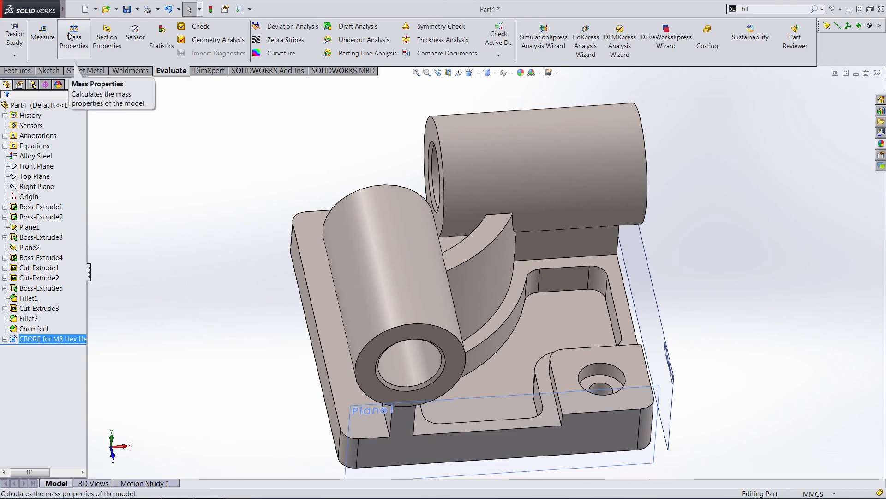
left_click(74, 34)
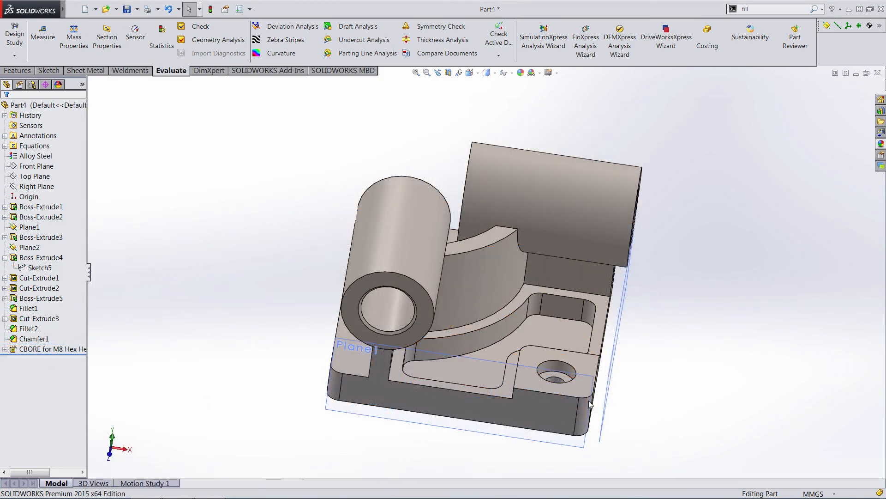
- Review Fillet1 unchanged, then run Mass Properties showing 14207.34 g mass
left_click(554, 375)
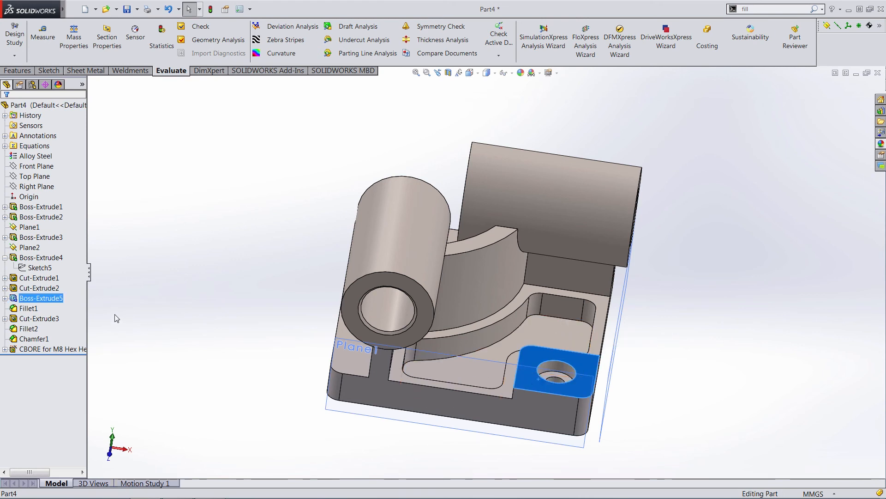
left_click(12, 298)
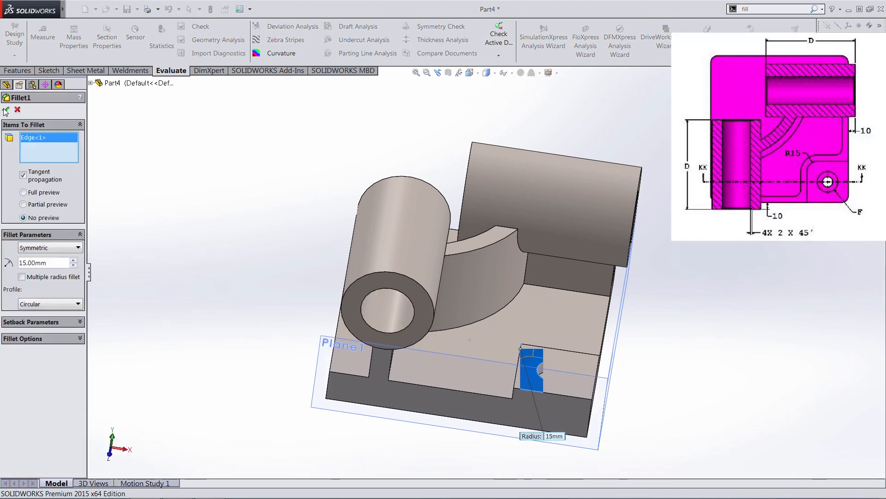
left_click(6, 110)
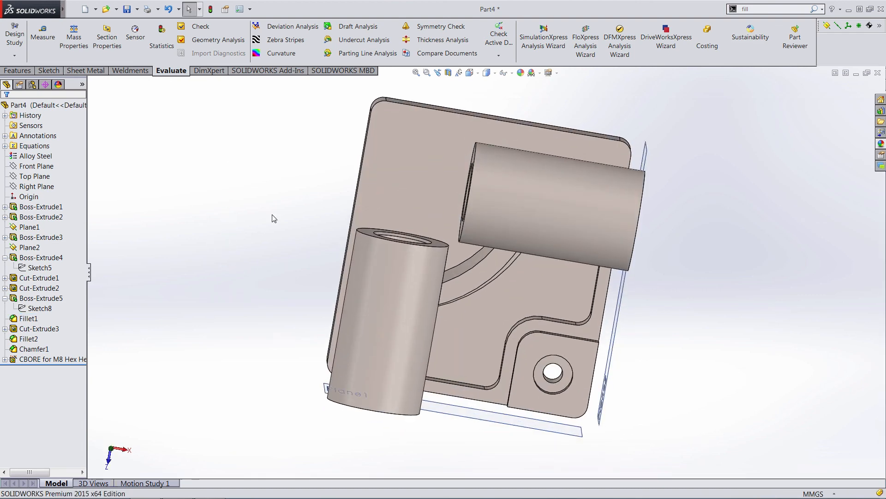
left_click(74, 34)
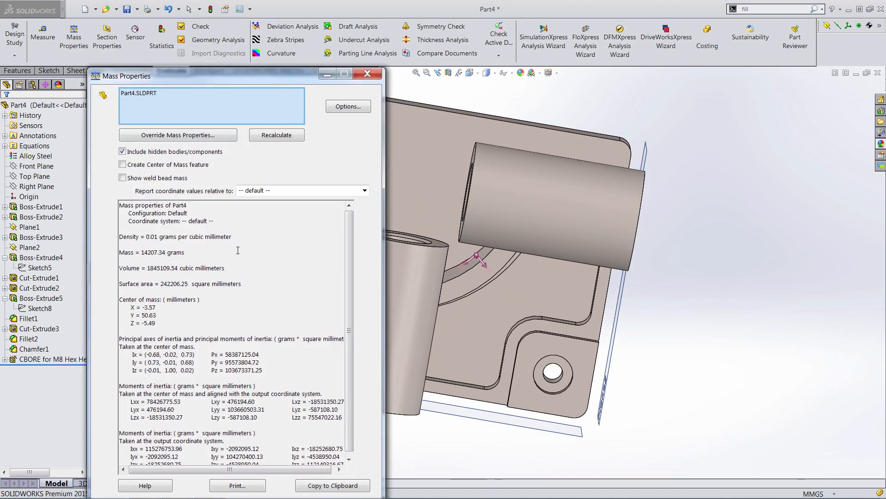